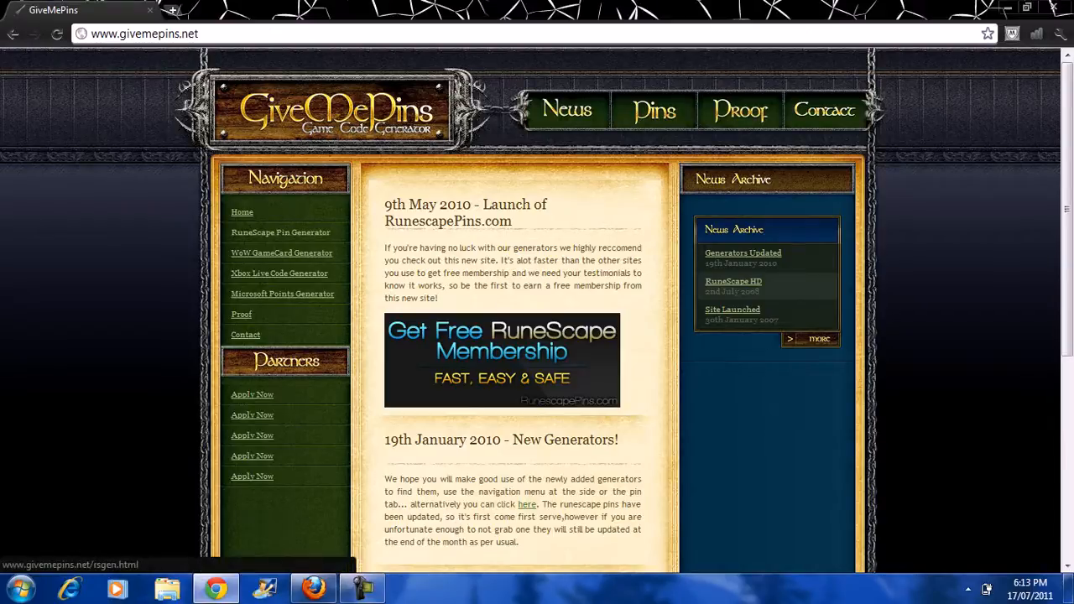
- Open the RuneScape Pin Generator page from the GiveMePins Navigation sidebar
click(280, 232)
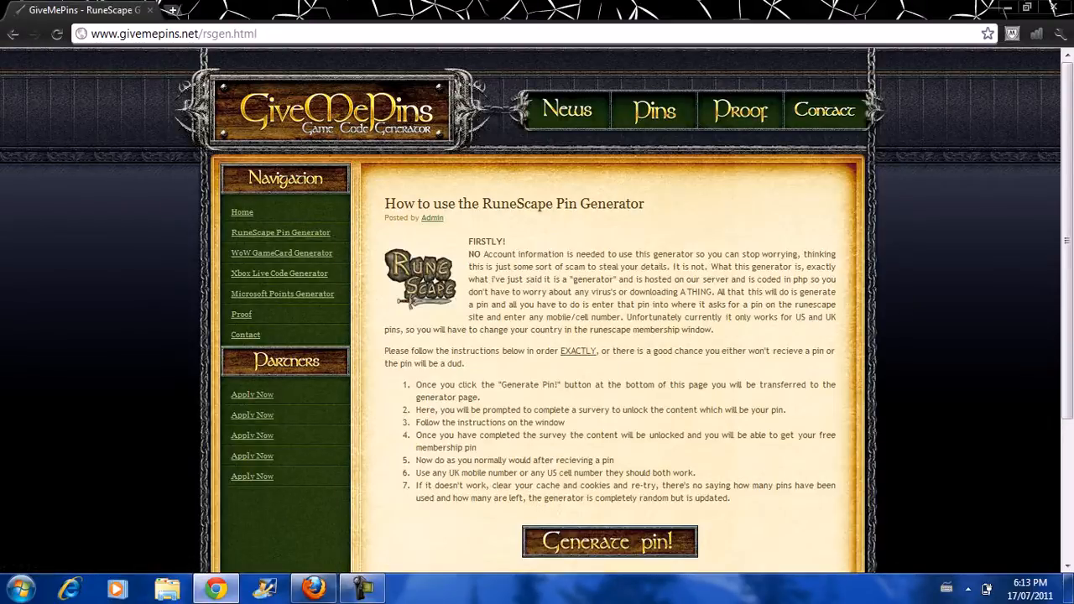
click(610, 541)
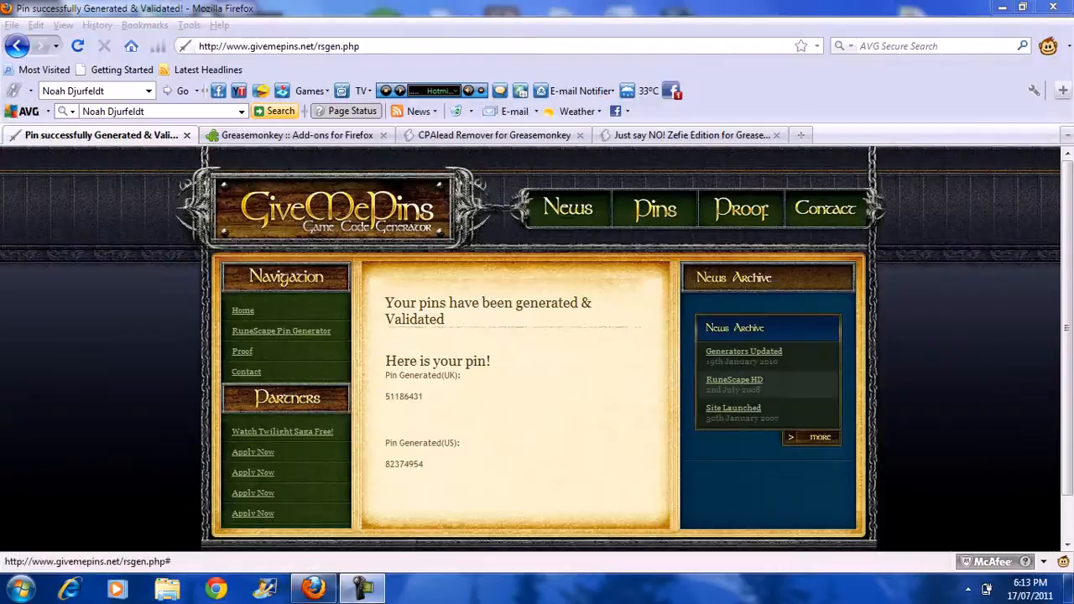
mouse_move(313, 587)
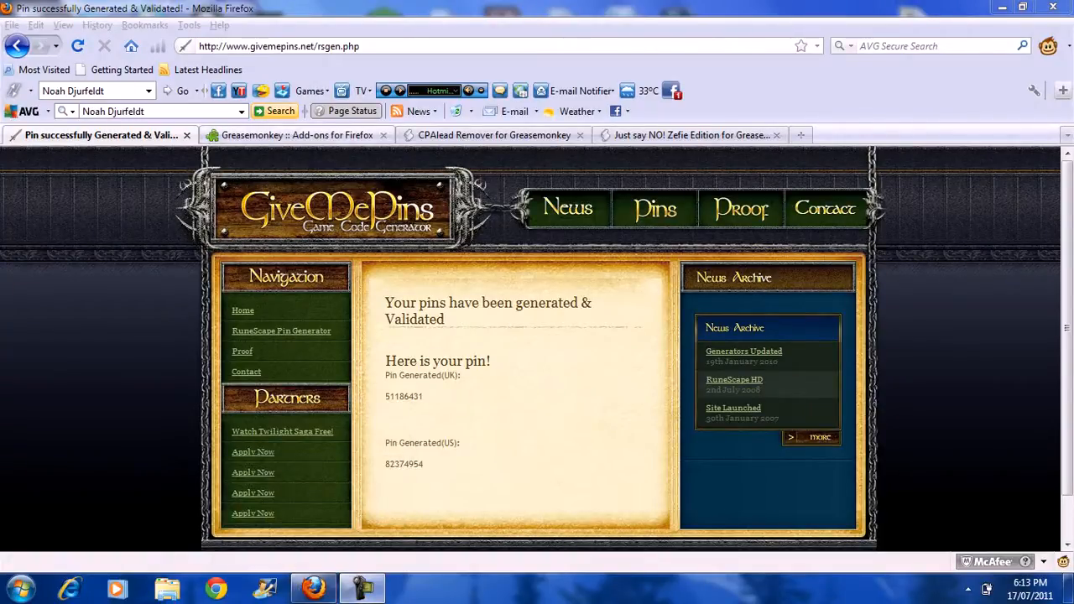
- View the Greasemonkey and CPAlead Remover tabs, then return to the pin generator tab
click(298, 136)
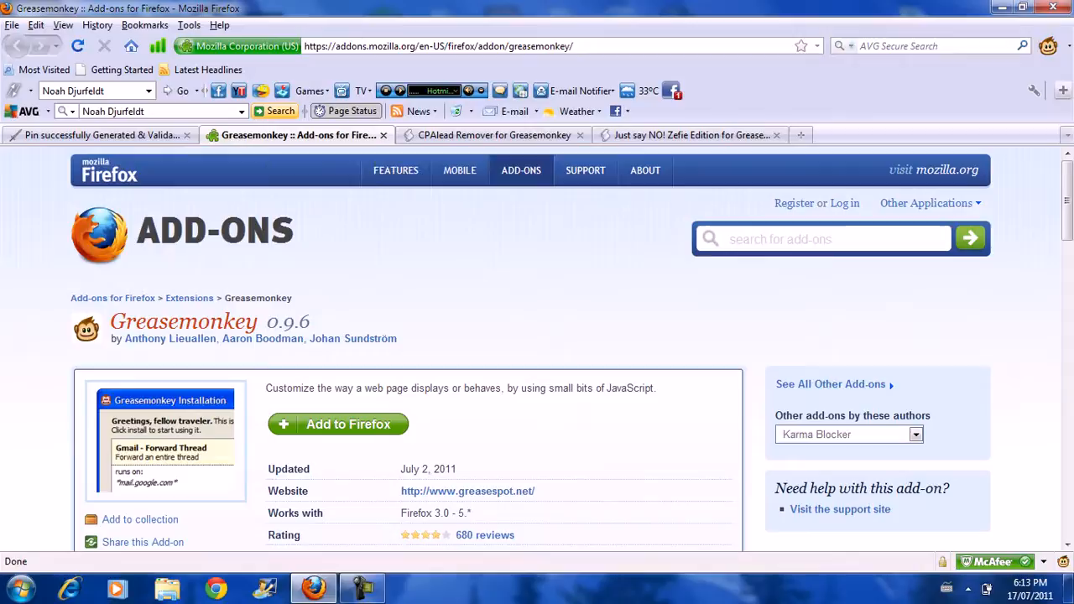
click(494, 135)
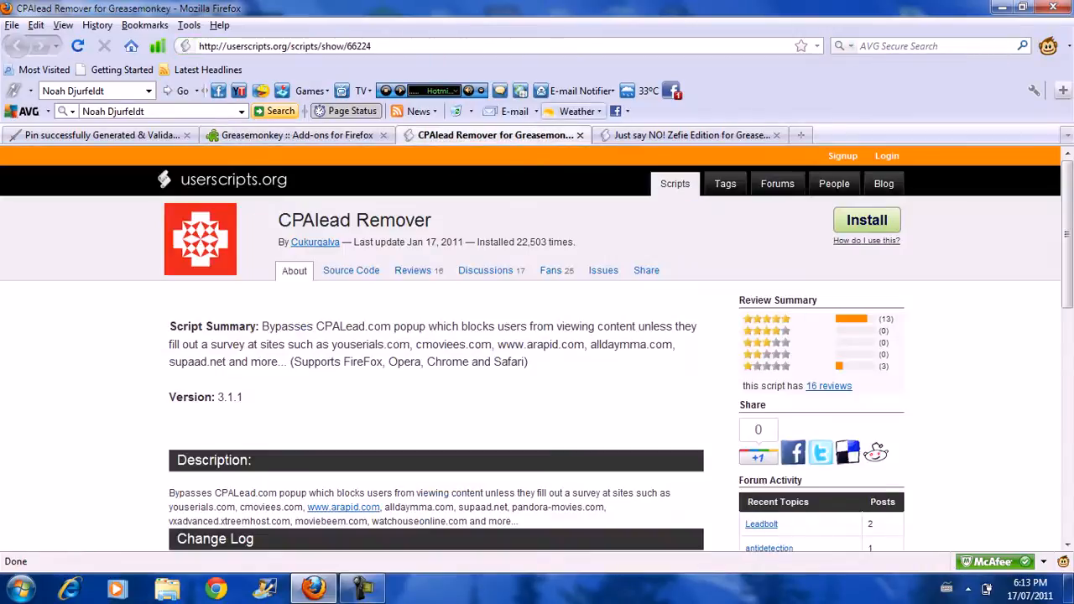
click(690, 136)
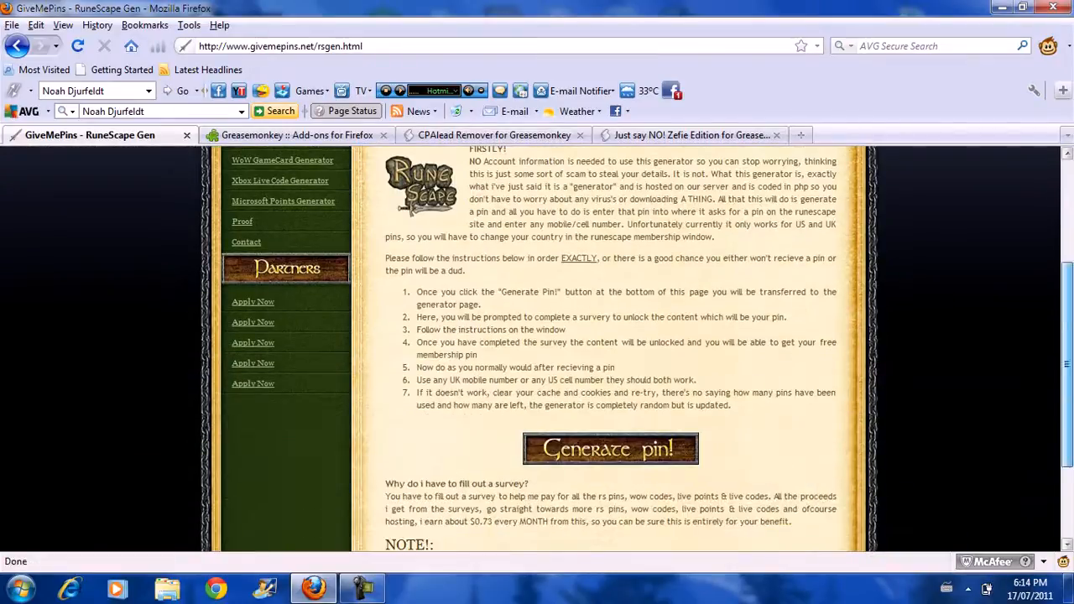
- Generate new validated UK and US pins with 'Generate pin!'
click(610, 449)
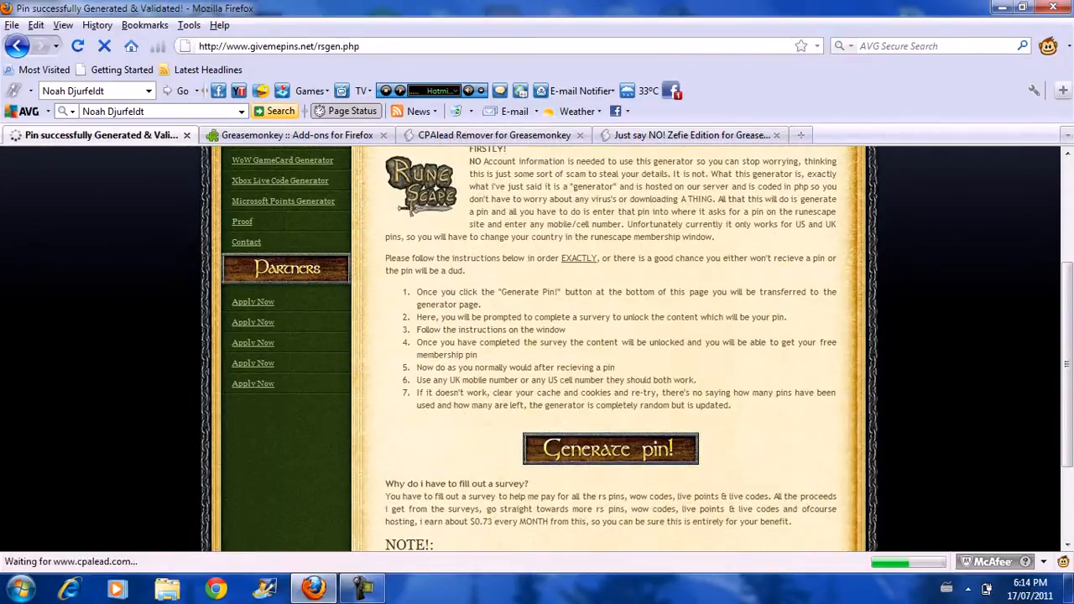
click(610, 449)
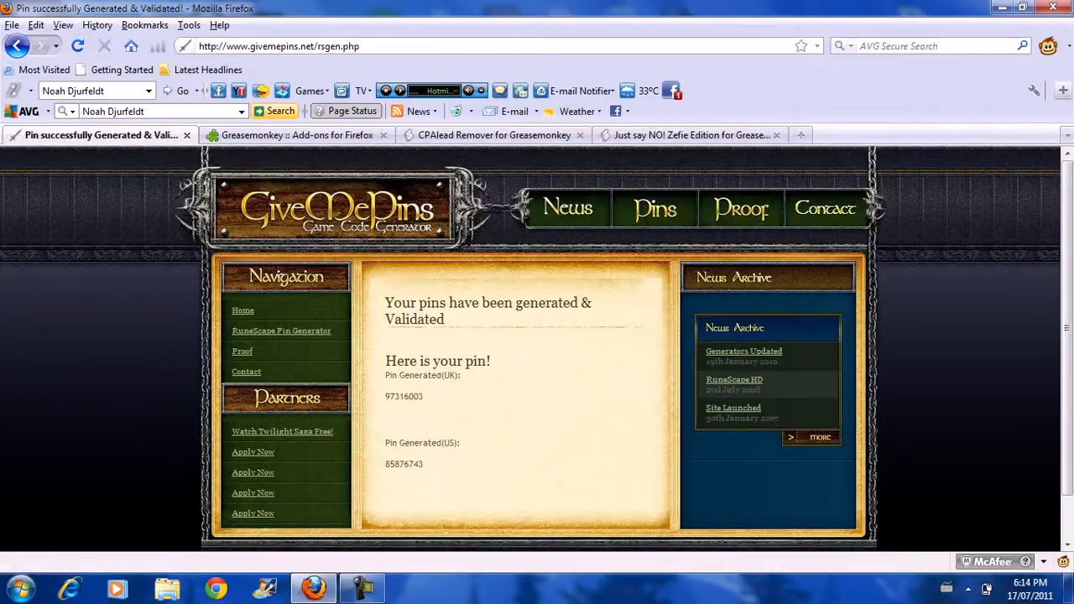